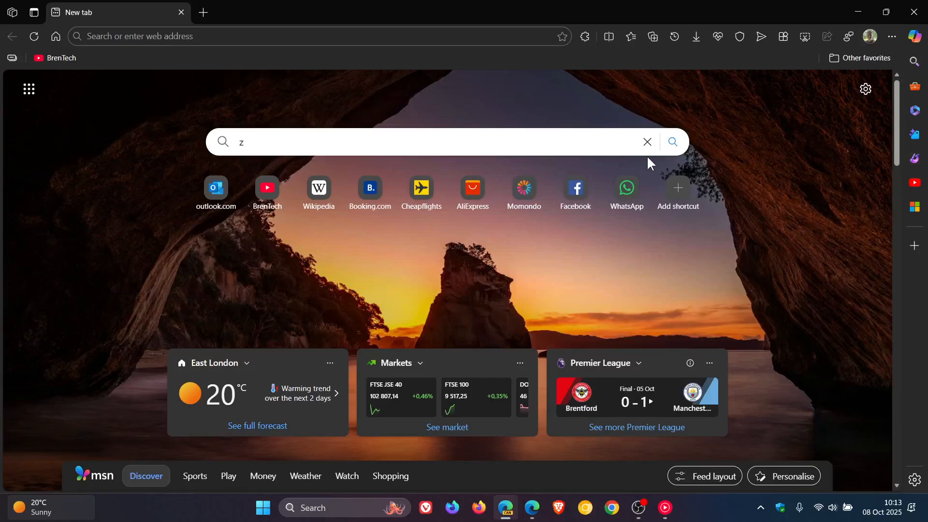
- Clear the search box and reach Settings at the Profiles section via the profile flyout's gear icon
click(648, 141)
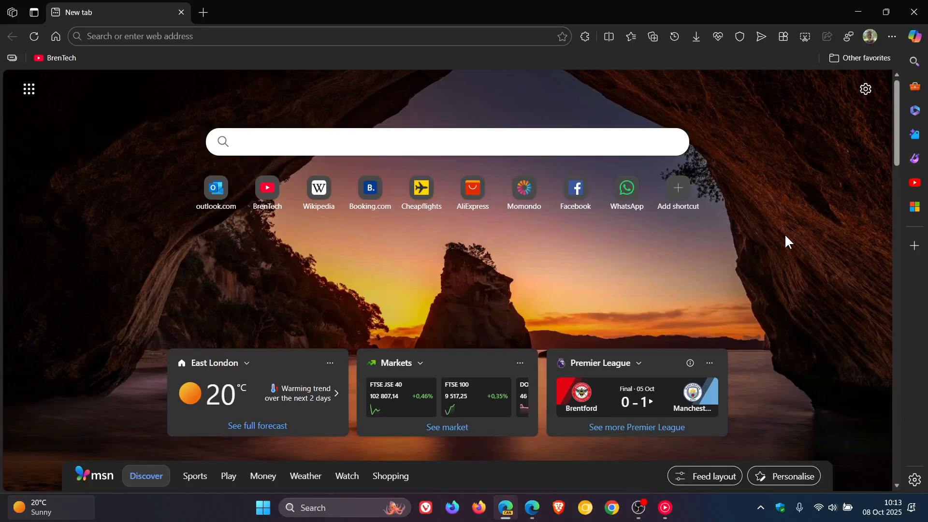
click(870, 37)
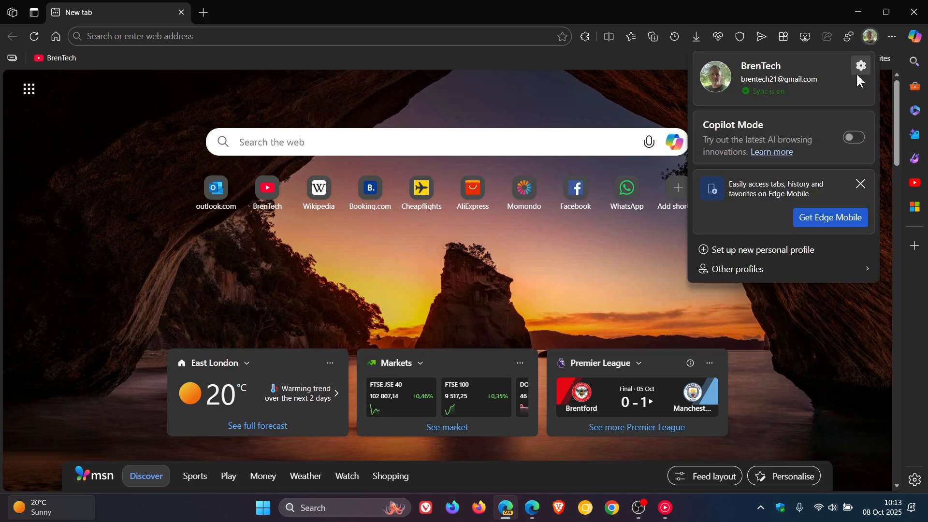
click(860, 65)
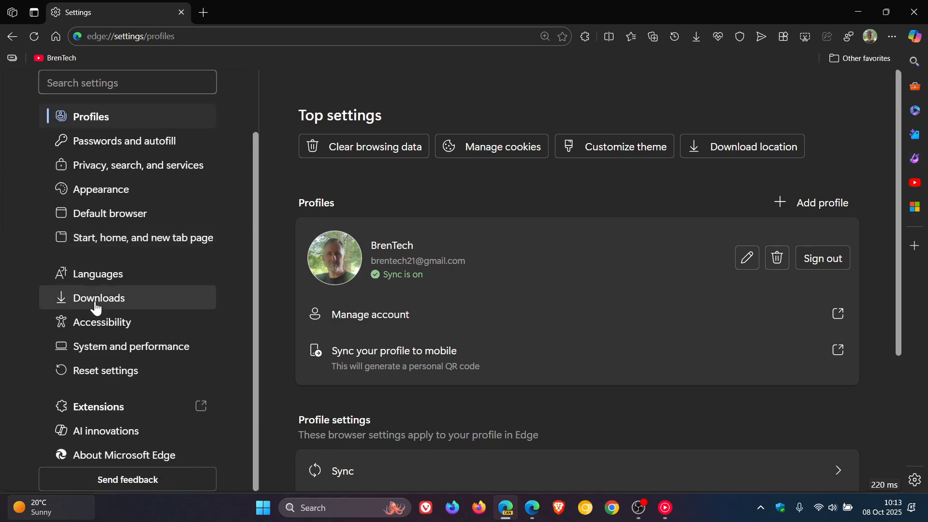
mouse_move(135, 315)
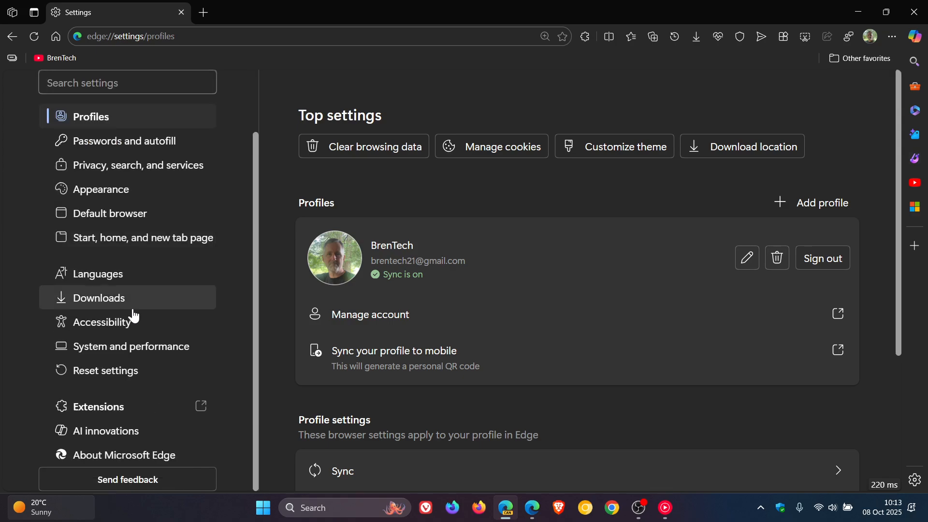
- Go to System and performance > Performance and scroll to the resource controls
click(131, 346)
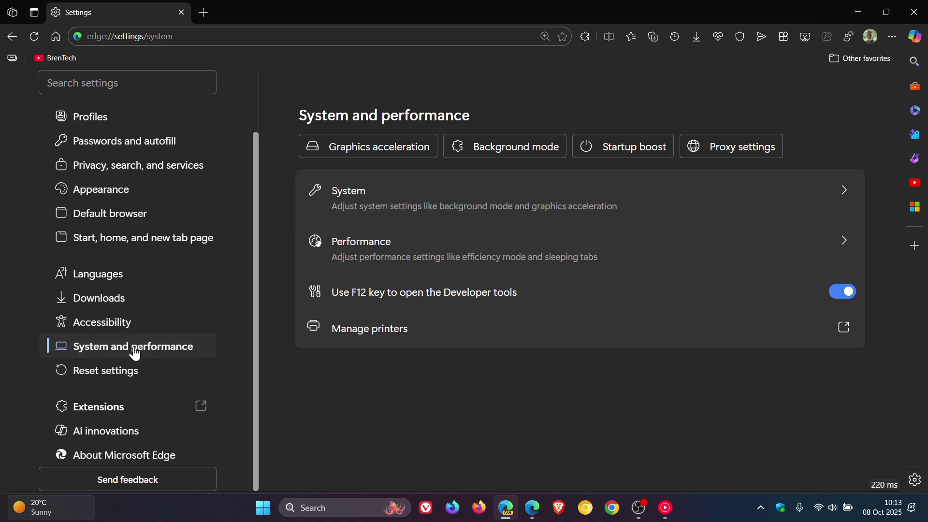
mouse_move(527, 254)
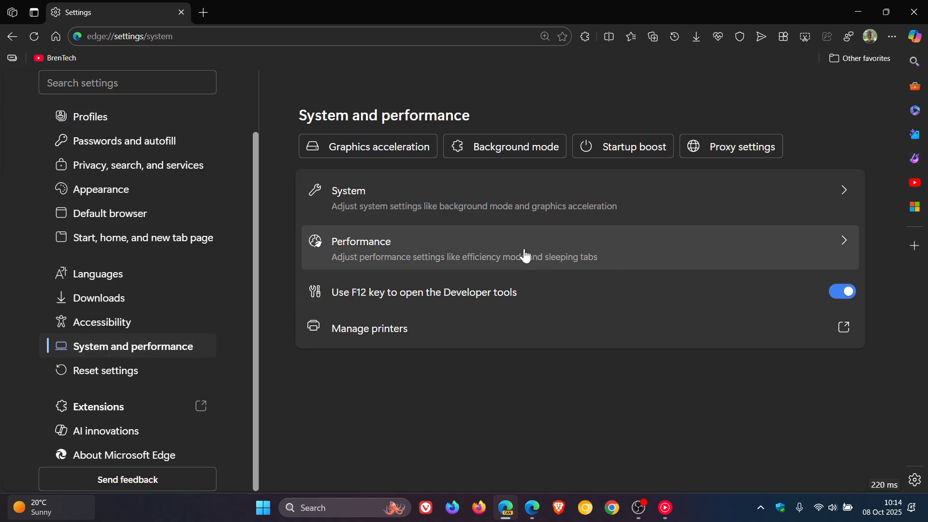
click(362, 242)
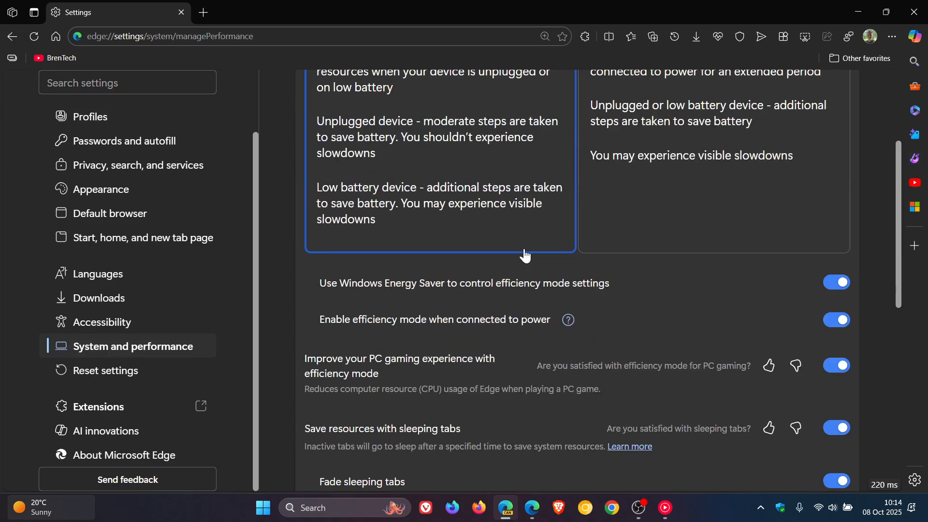
scroll(down, 3)
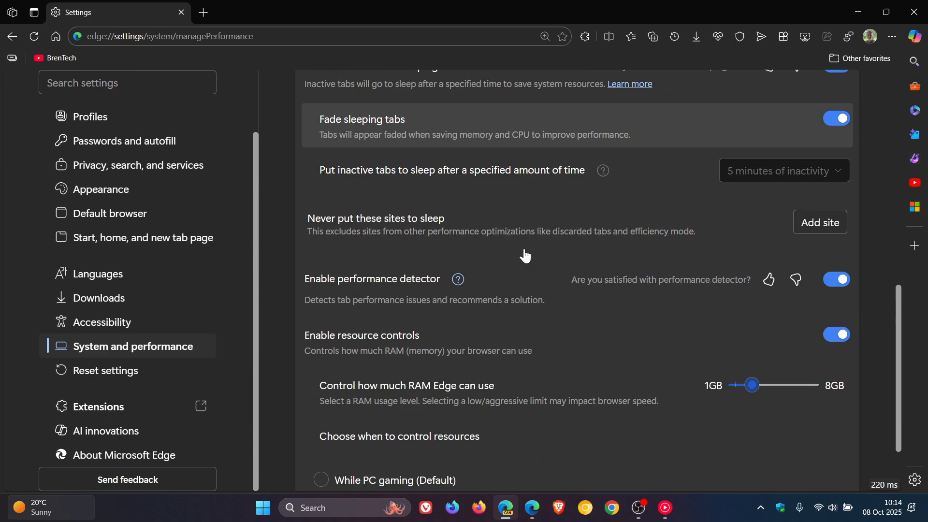
mouse_move(500, 346)
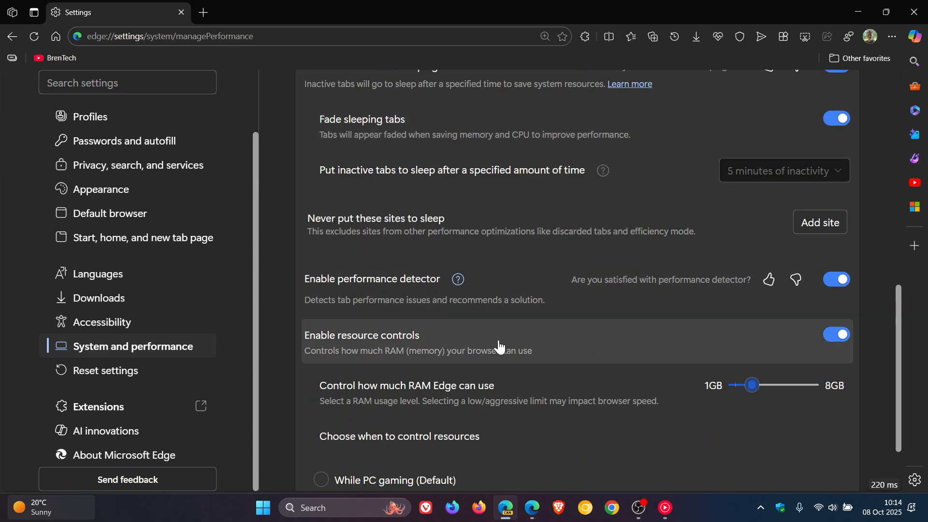
mouse_move(406, 375)
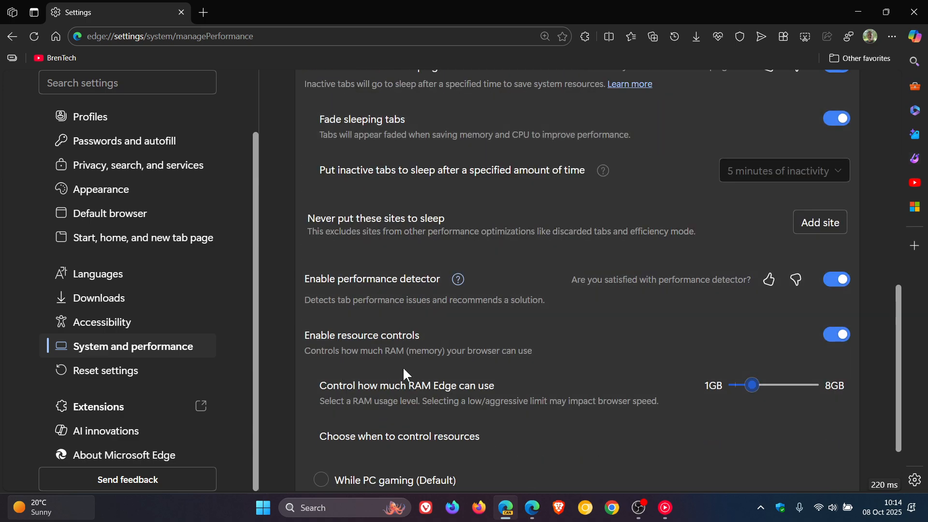
mouse_move(624, 285)
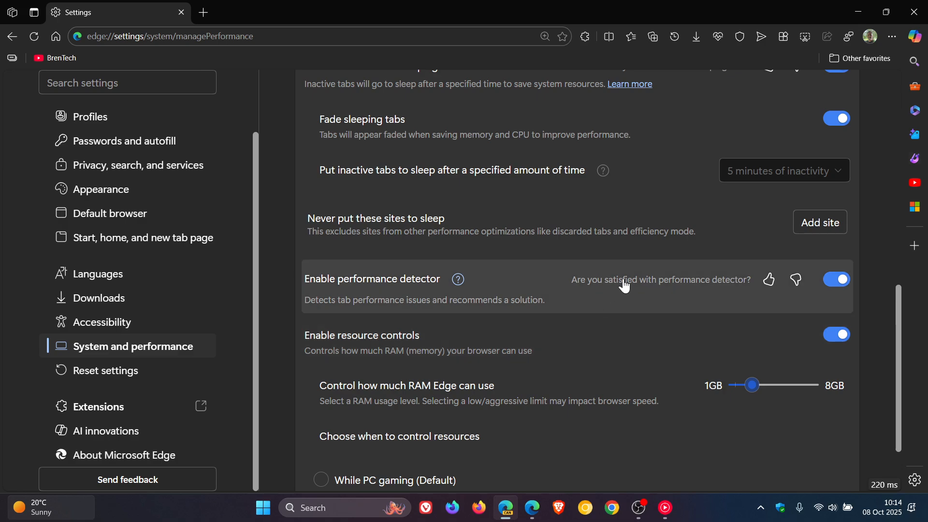
- Drag the RAM limit slider through 4.5, 5 and 6.5GB, then settle it at 2GB
scroll(down, 3)
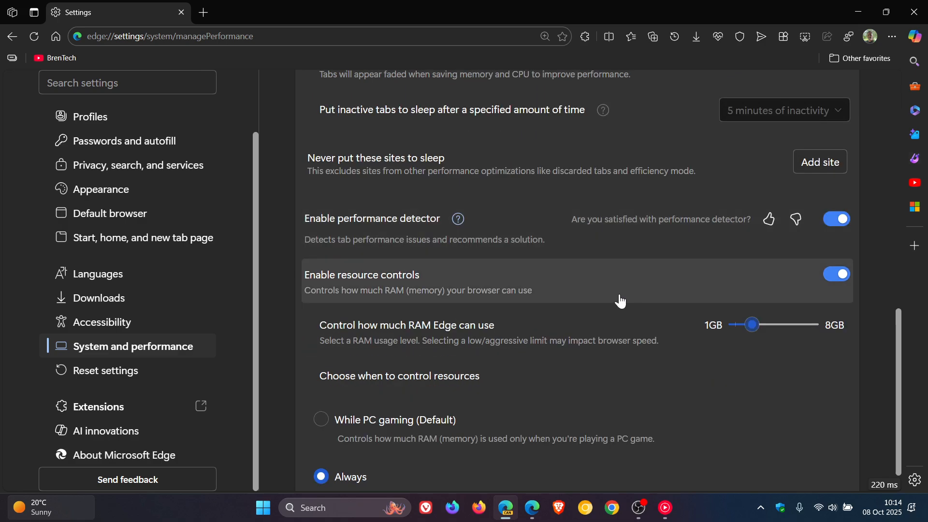
mouse_move(364, 353)
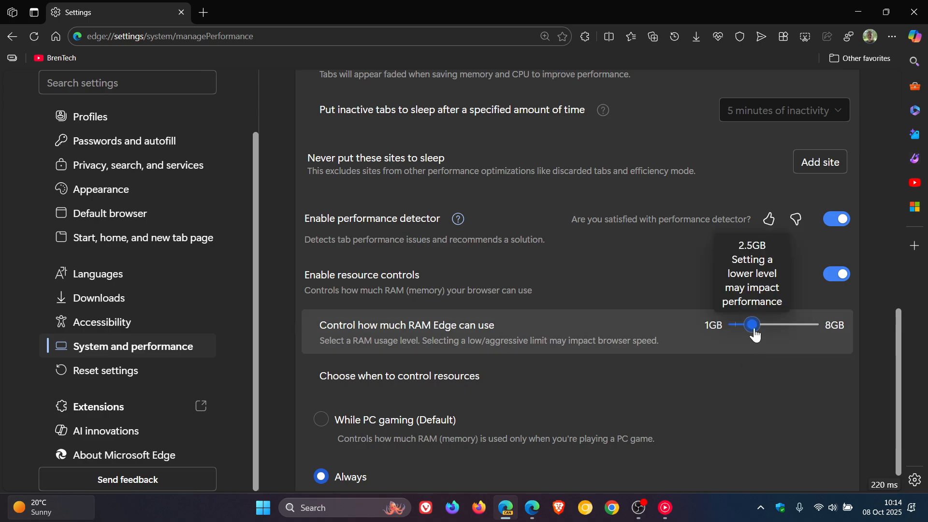
drag(750, 325, 773, 325)
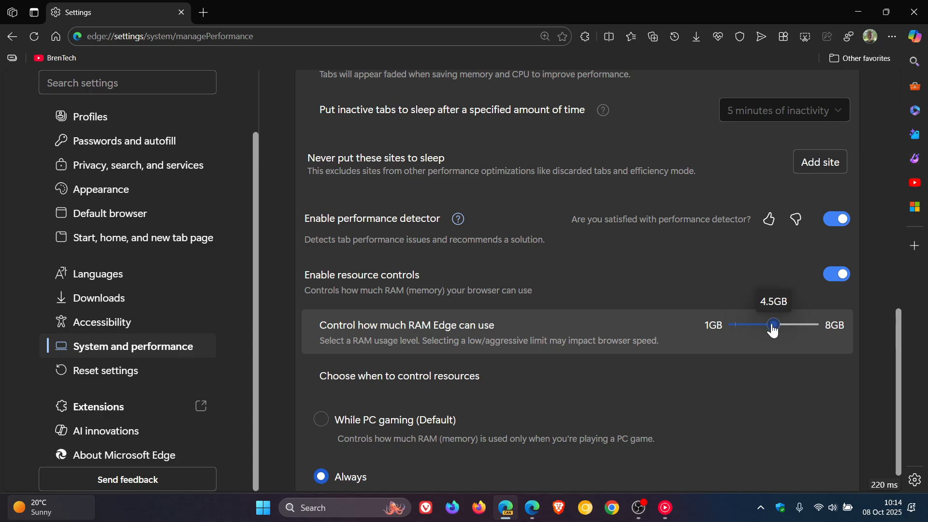
drag(773, 325, 780, 325)
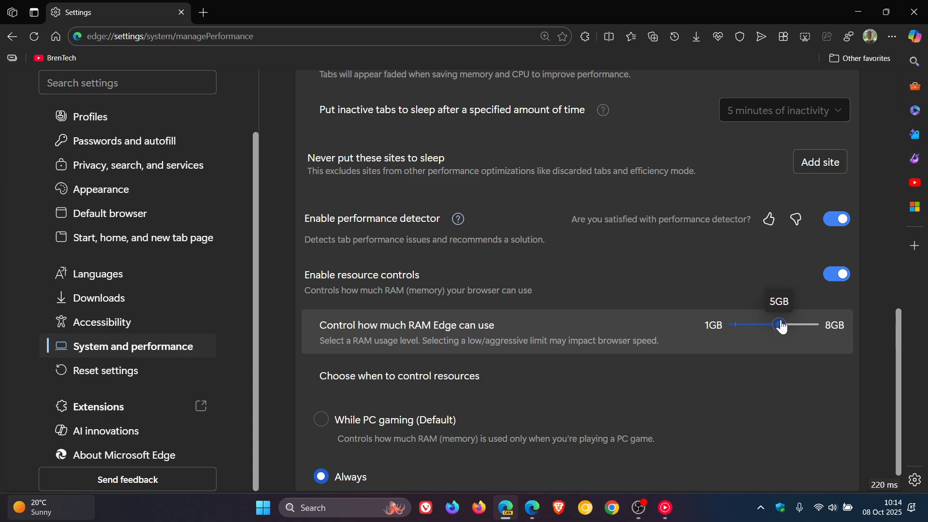
drag(780, 325, 797, 324)
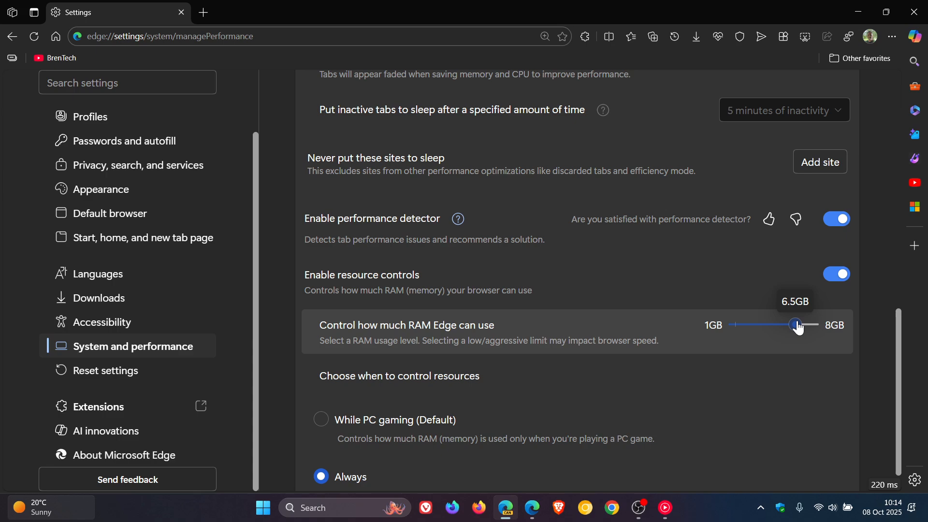
drag(796, 325, 779, 324)
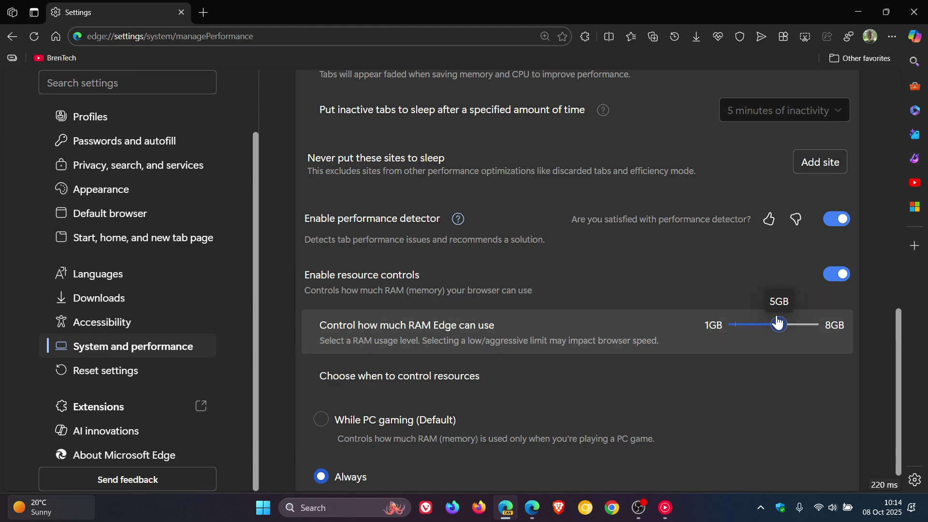
drag(778, 324, 747, 324)
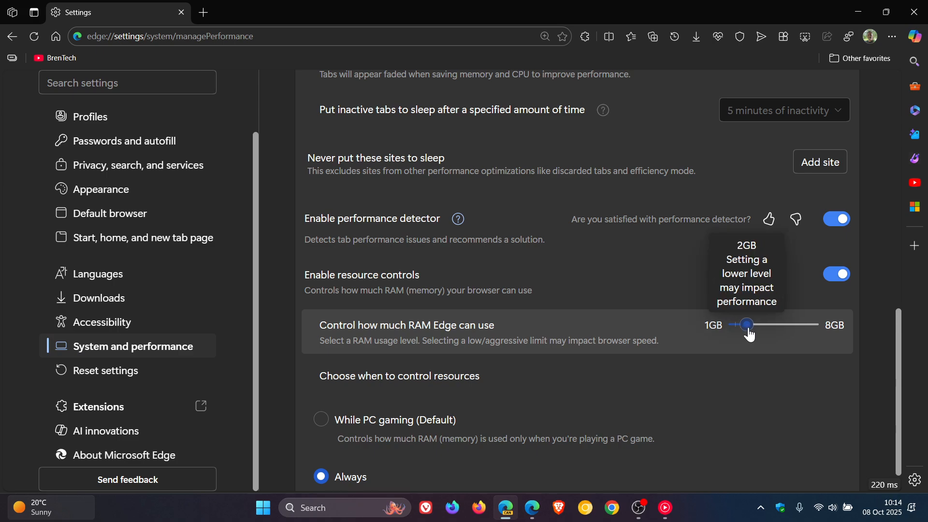
mouse_move(758, 367)
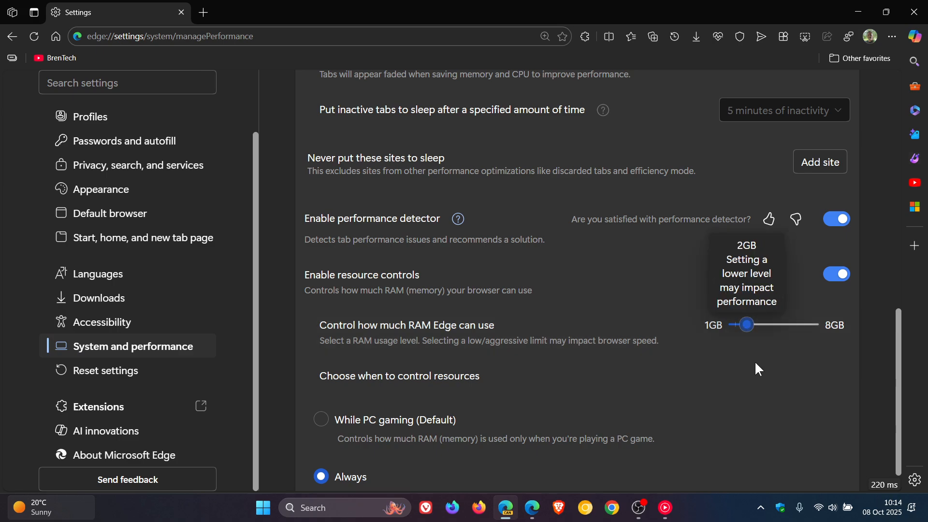
scroll(down, 3)
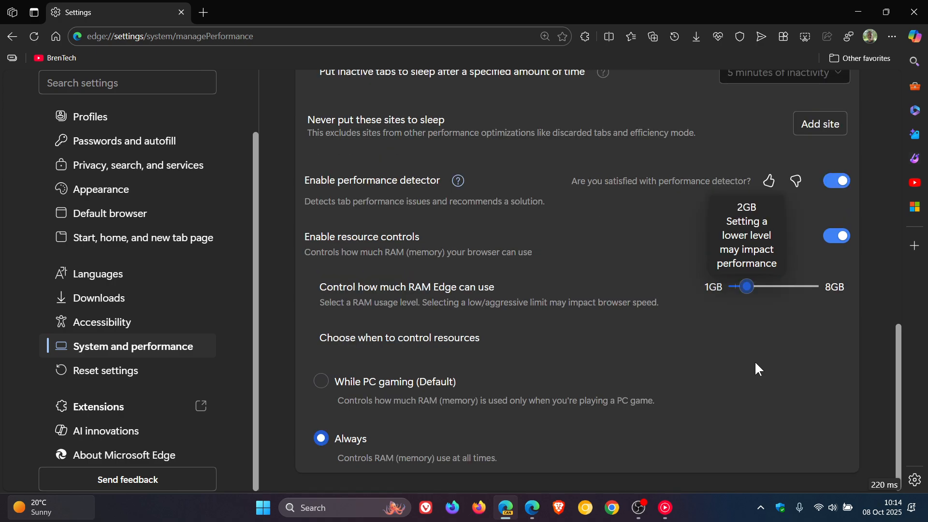
mouse_move(666, 345)
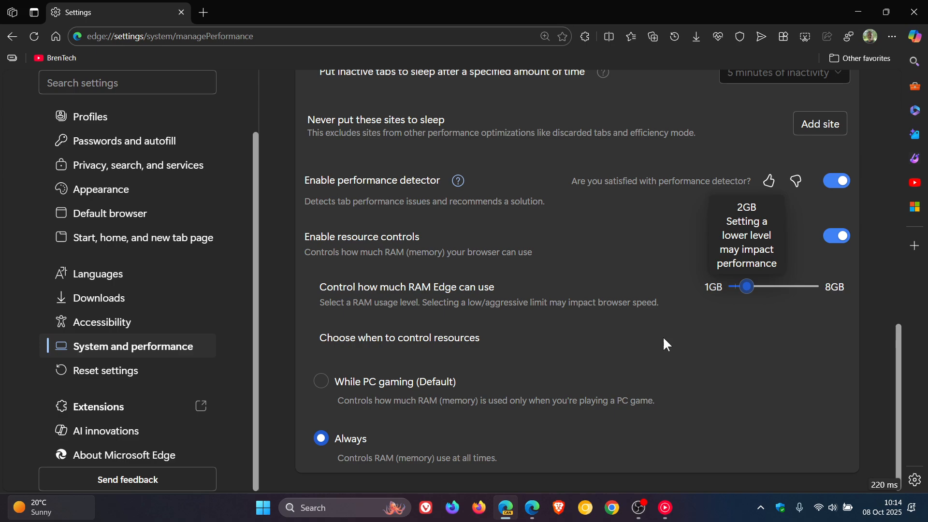
mouse_move(485, 371)
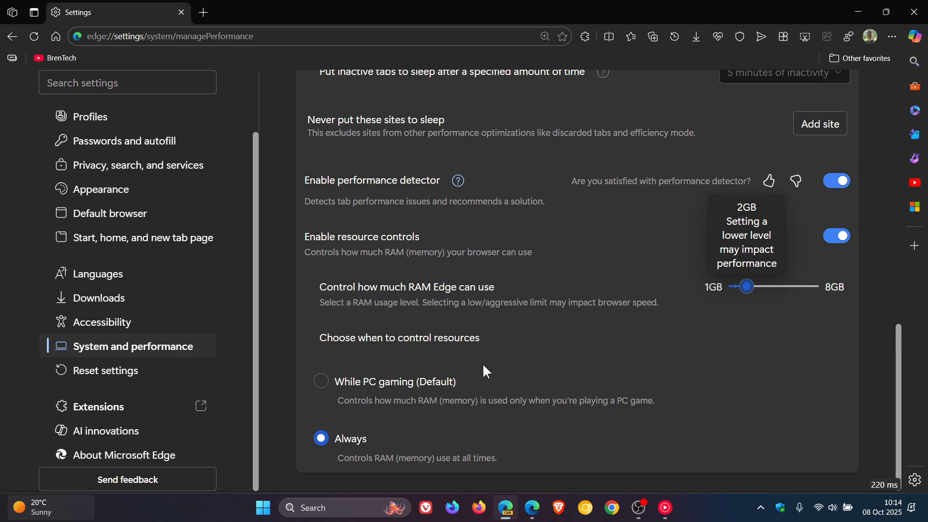
mouse_move(430, 425)
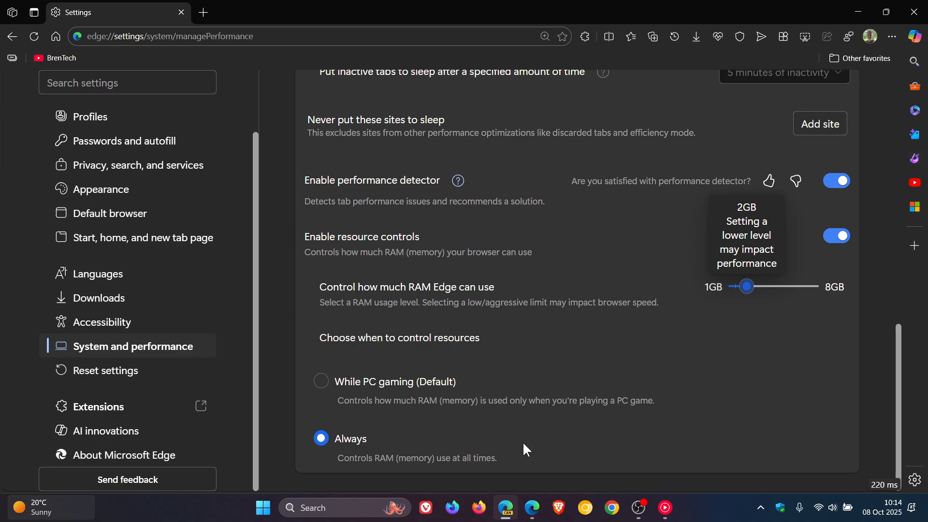
mouse_move(763, 406)
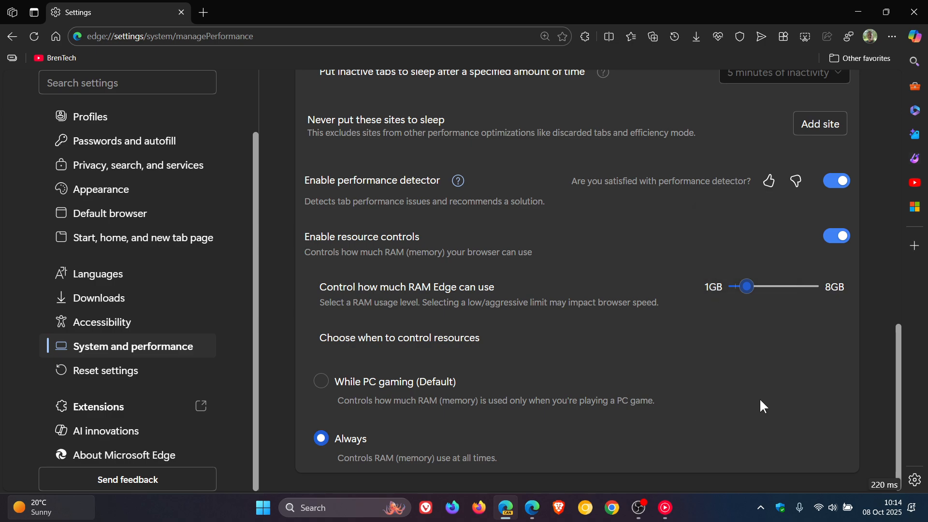
mouse_move(695, 344)
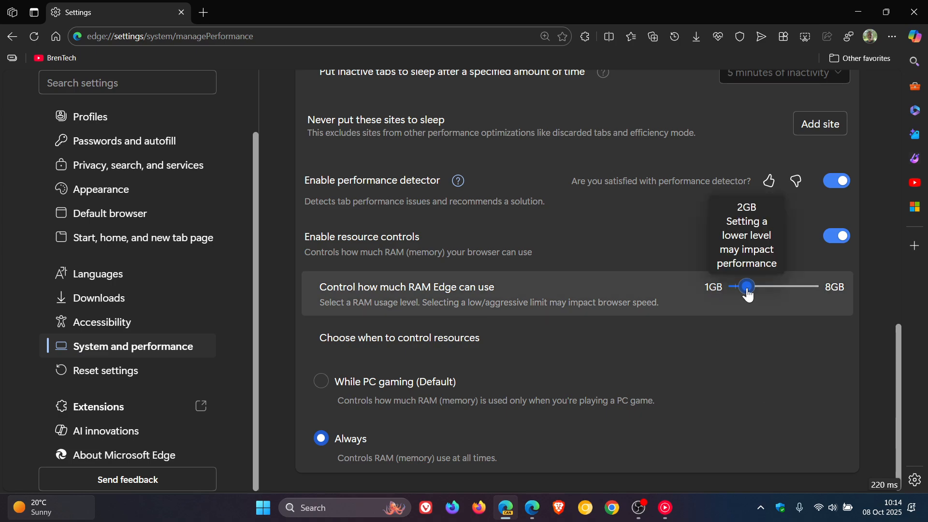
mouse_move(738, 363)
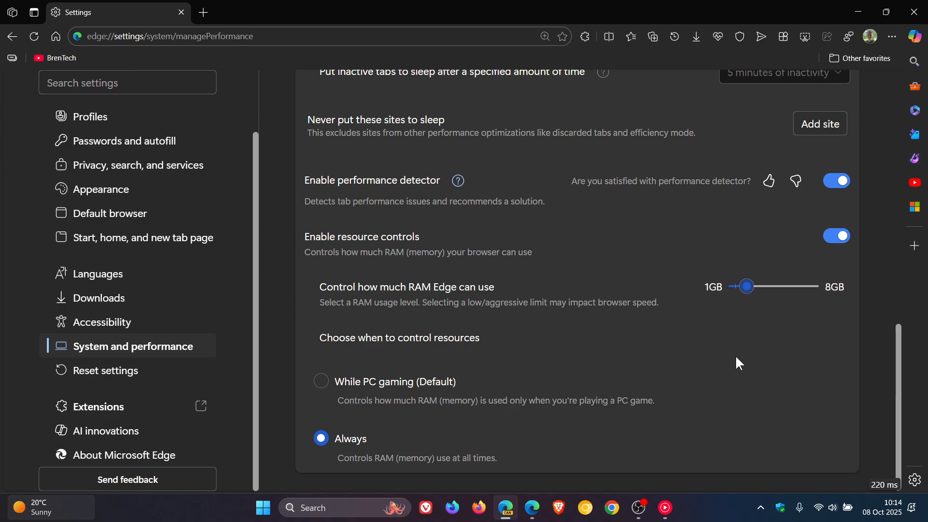
- From a new tab, reopen Settings and navigate to System and performance > Performance
click(203, 13)
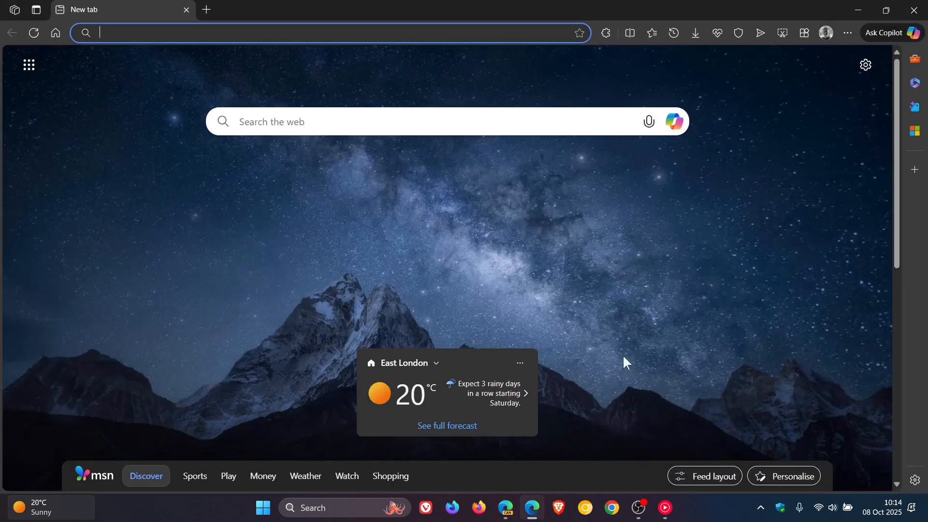
click(826, 32)
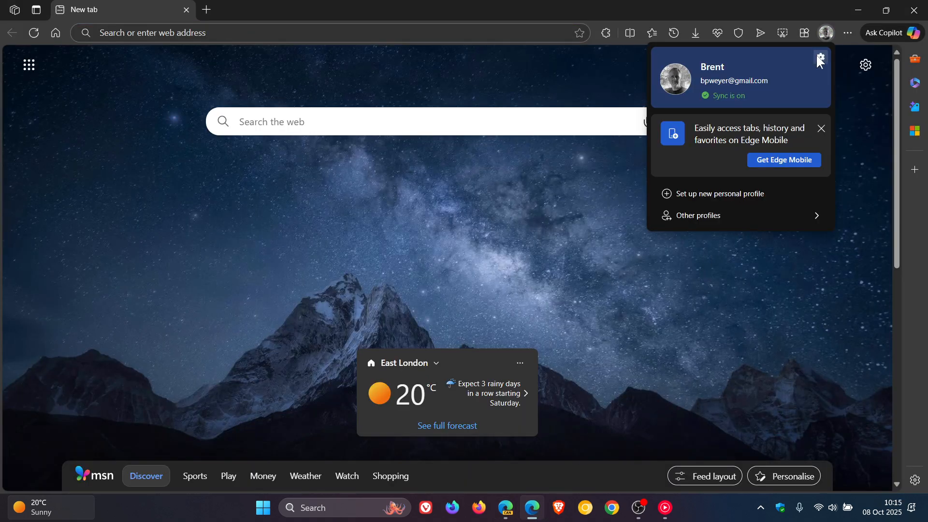
click(864, 64)
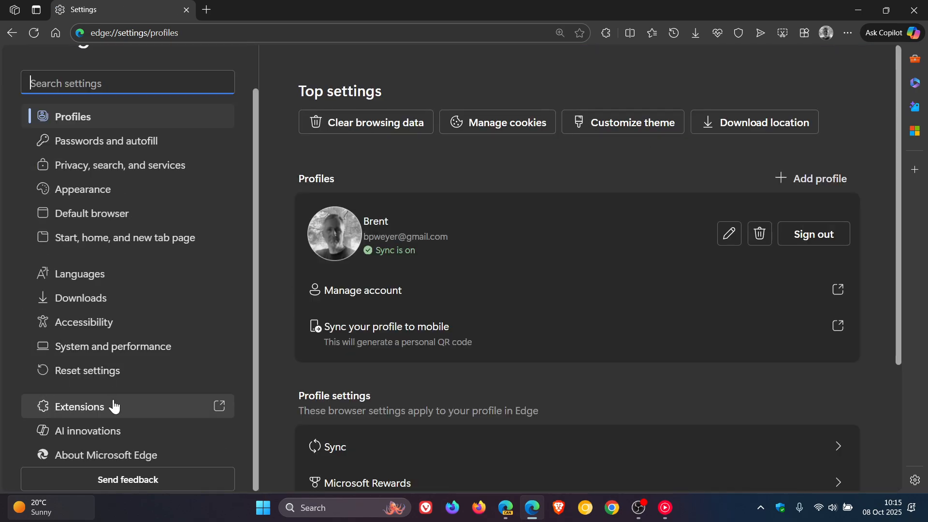
click(113, 346)
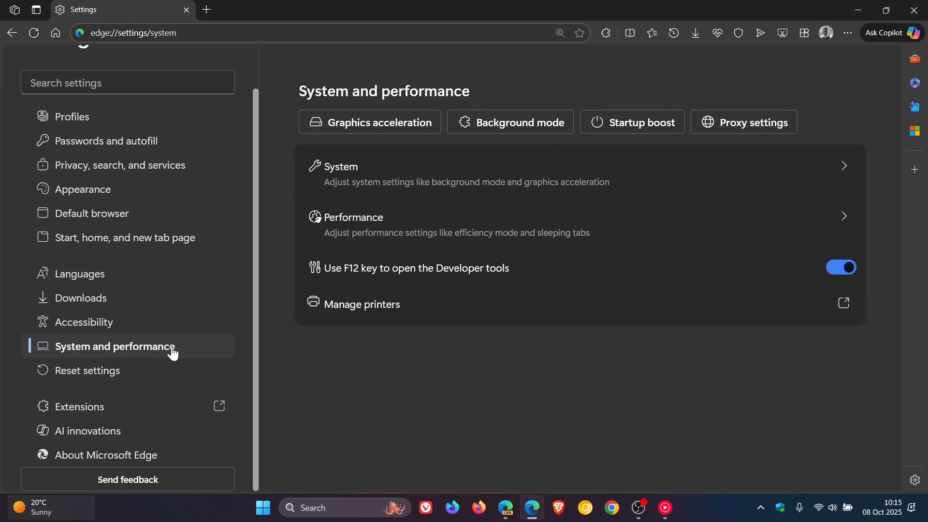
click(354, 216)
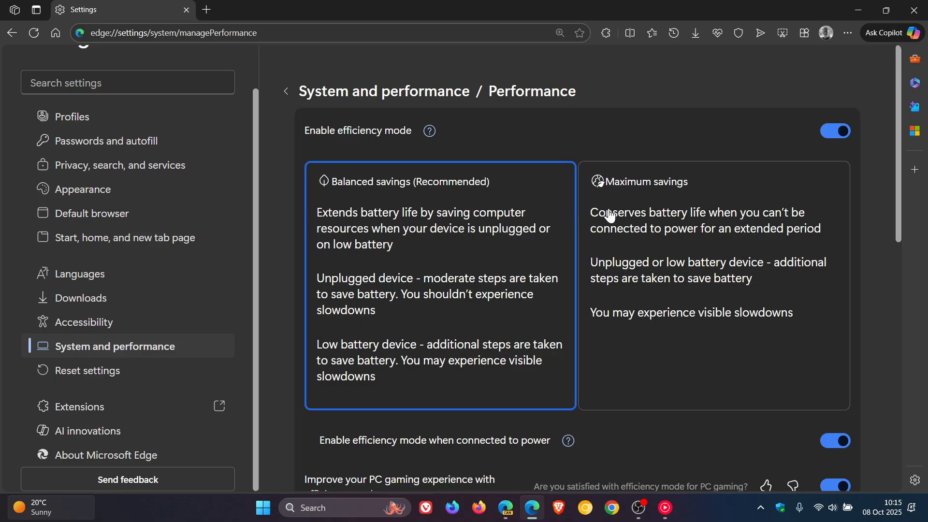
scroll(down, 3)
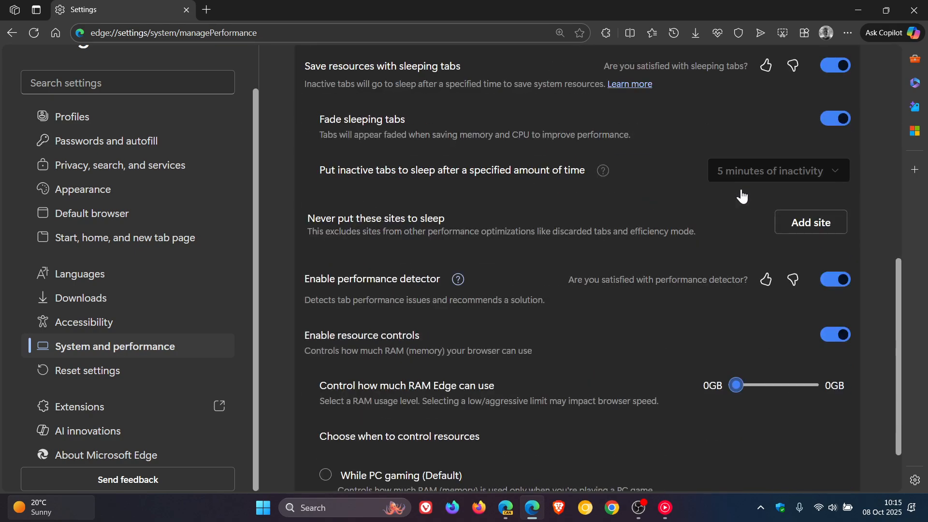
mouse_move(753, 435)
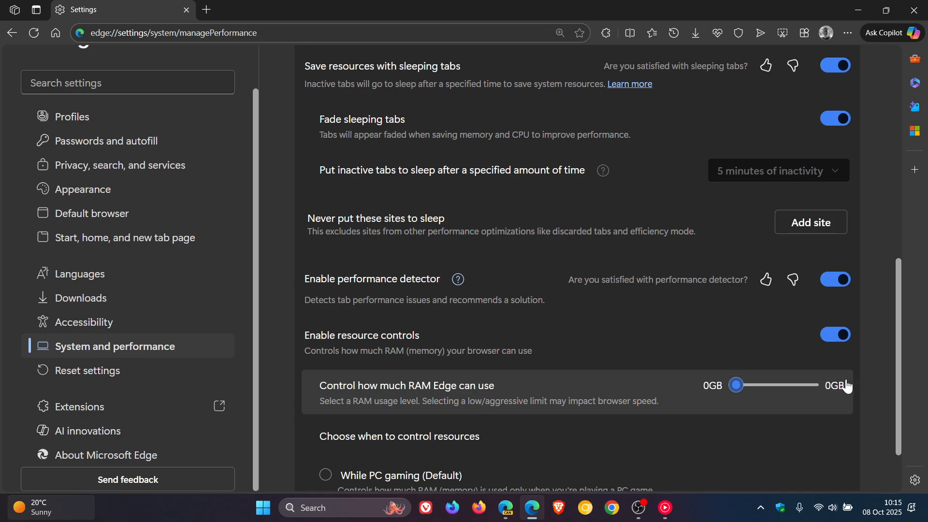
mouse_move(842, 384)
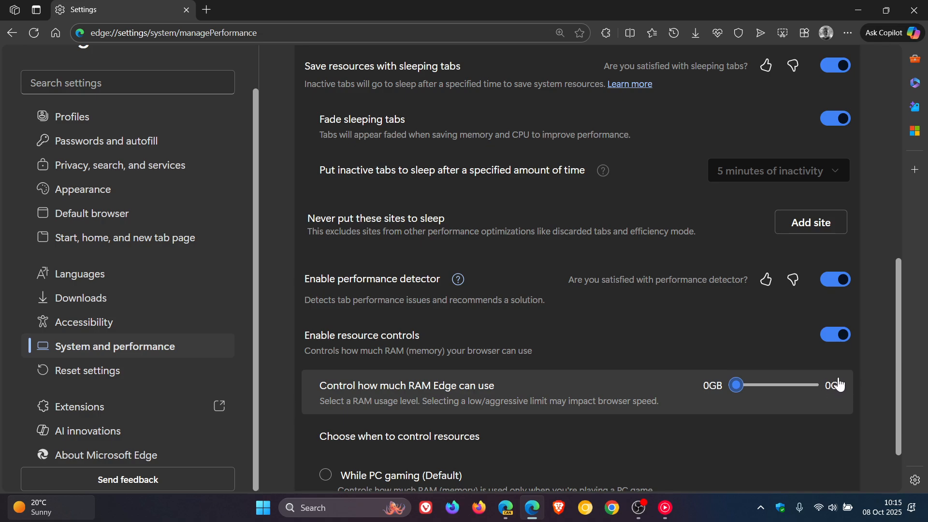
mouse_move(833, 426)
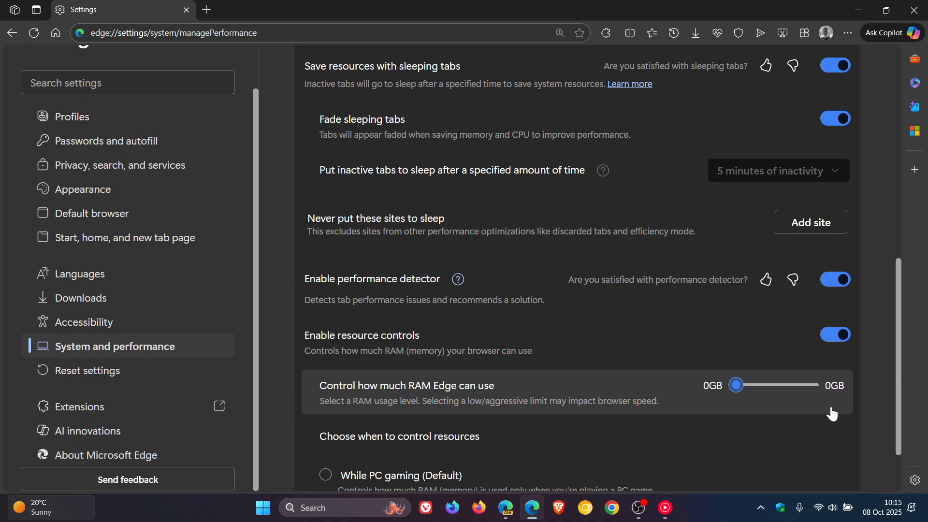
mouse_move(772, 414)
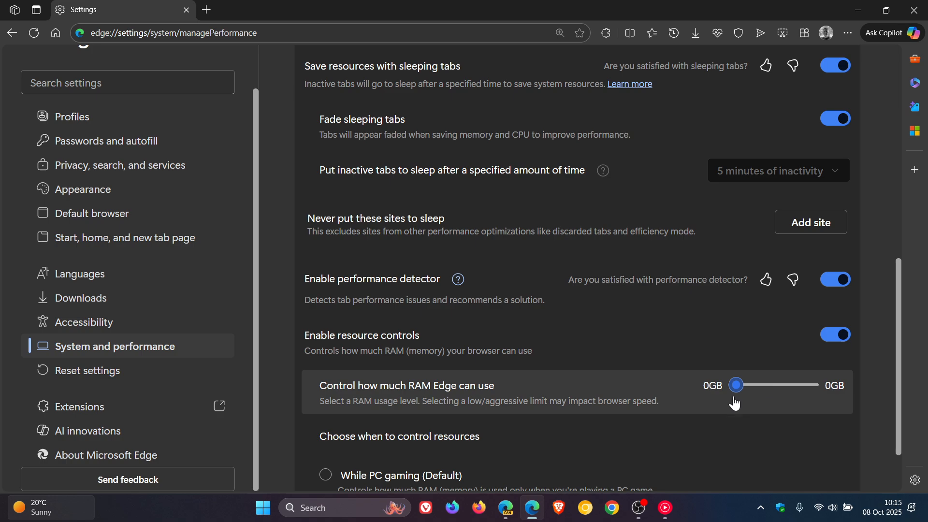
mouse_move(798, 401)
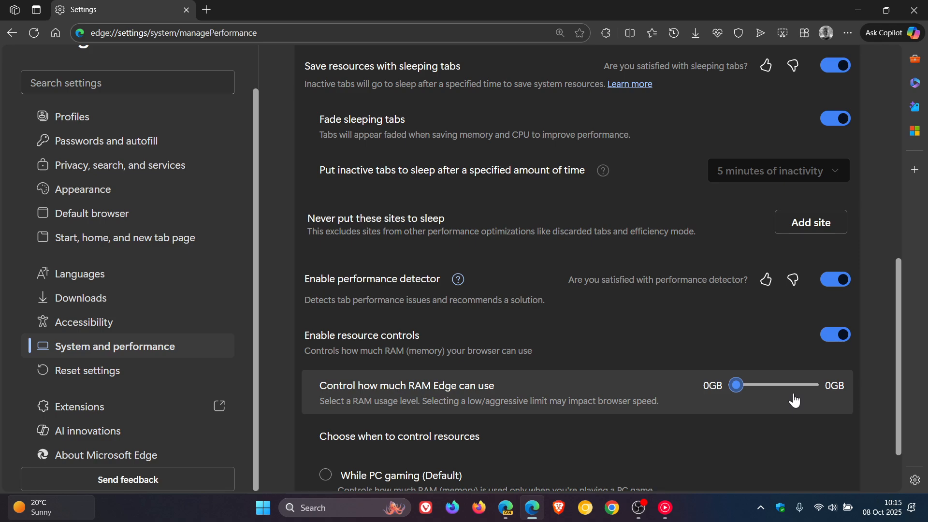
mouse_move(801, 398)
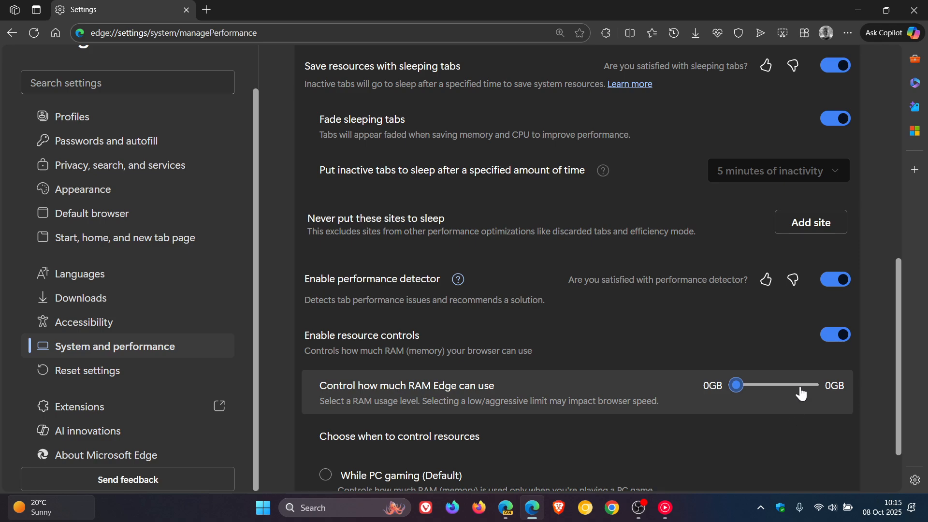
mouse_move(771, 409)
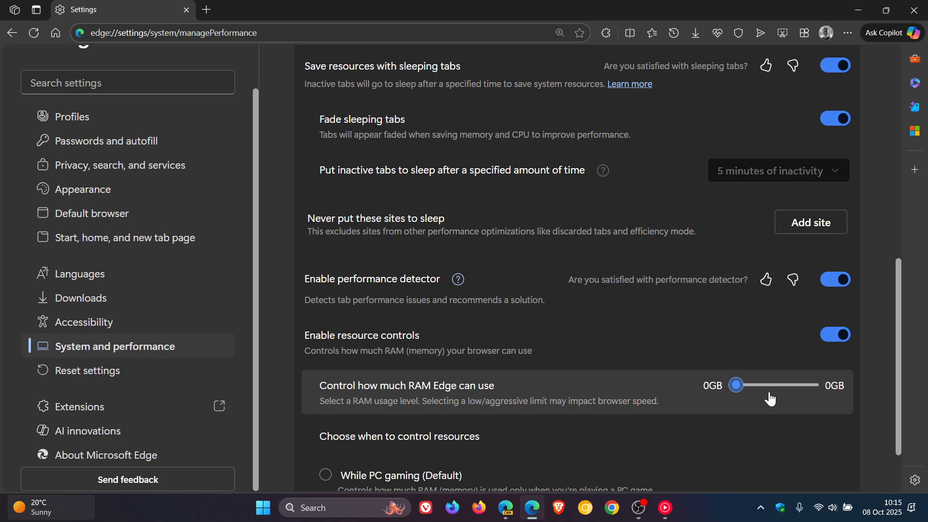
mouse_move(785, 387)
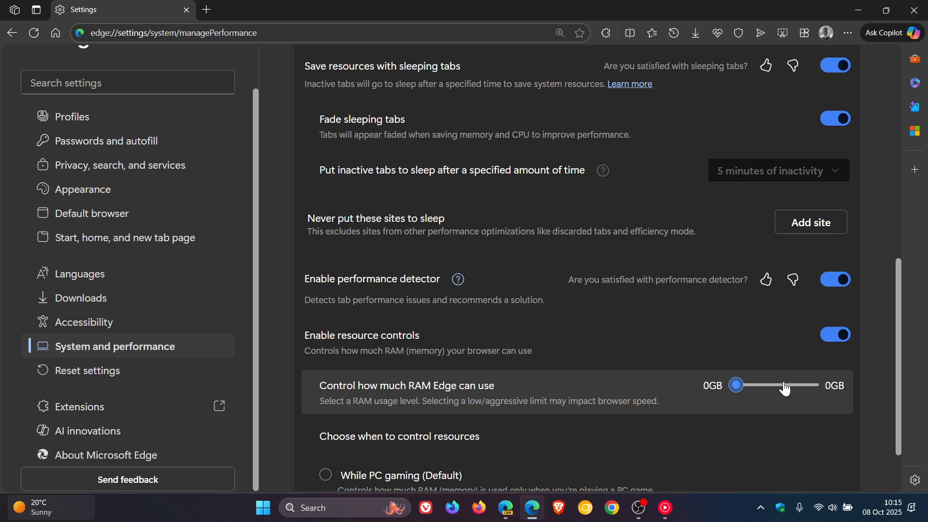
mouse_move(773, 415)
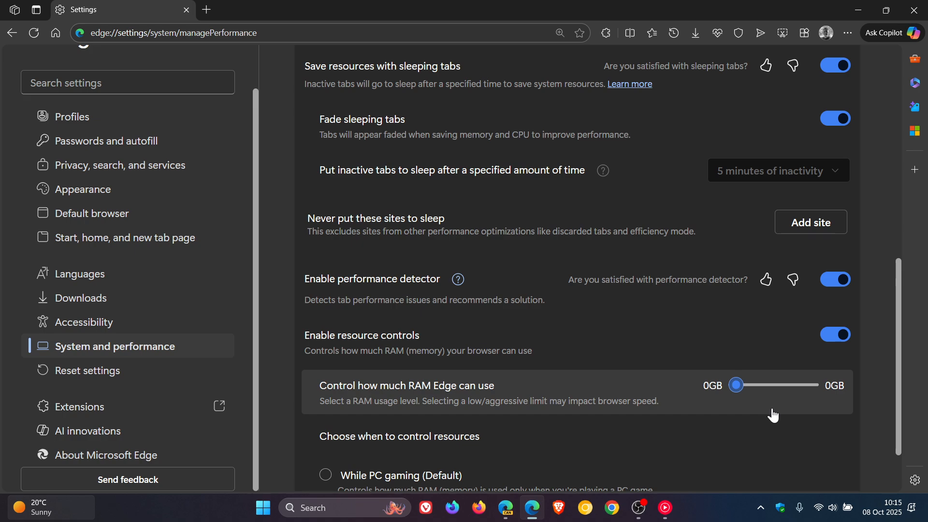
mouse_move(801, 396)
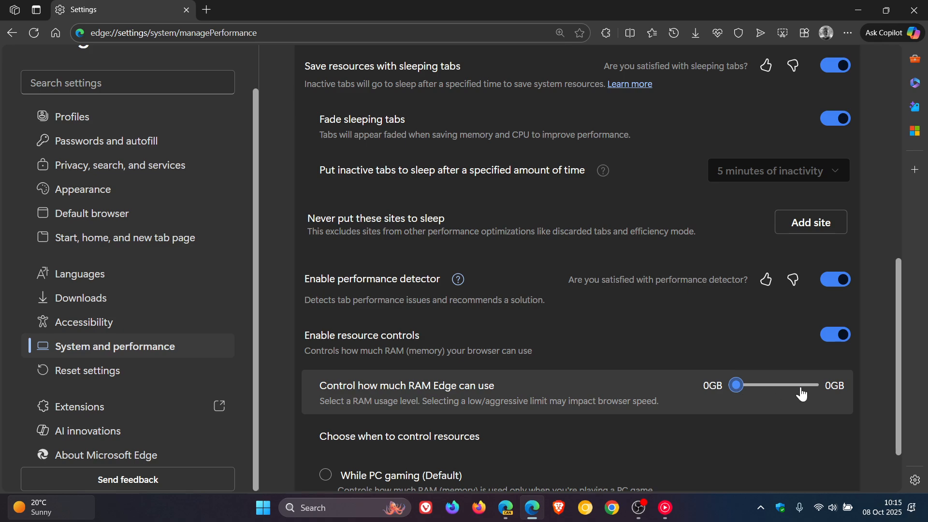
click(835, 335)
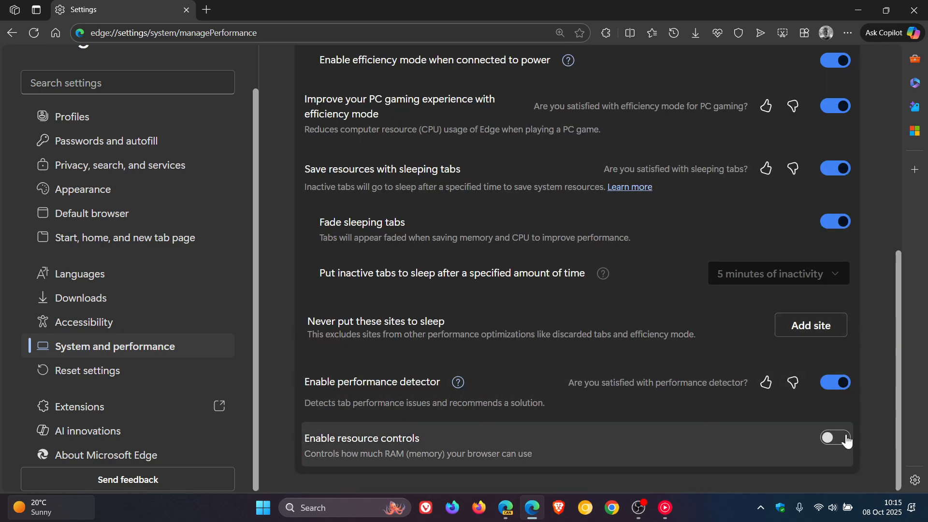
click(835, 438)
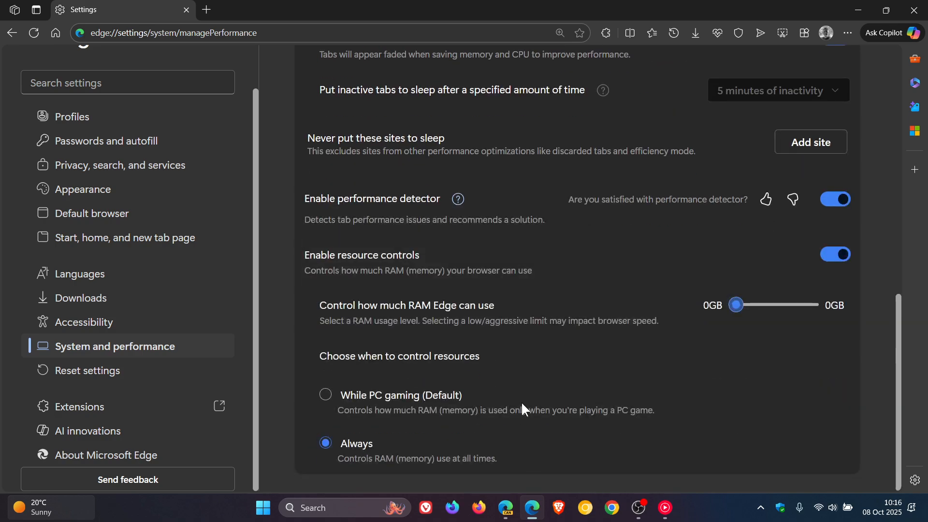
click(325, 395)
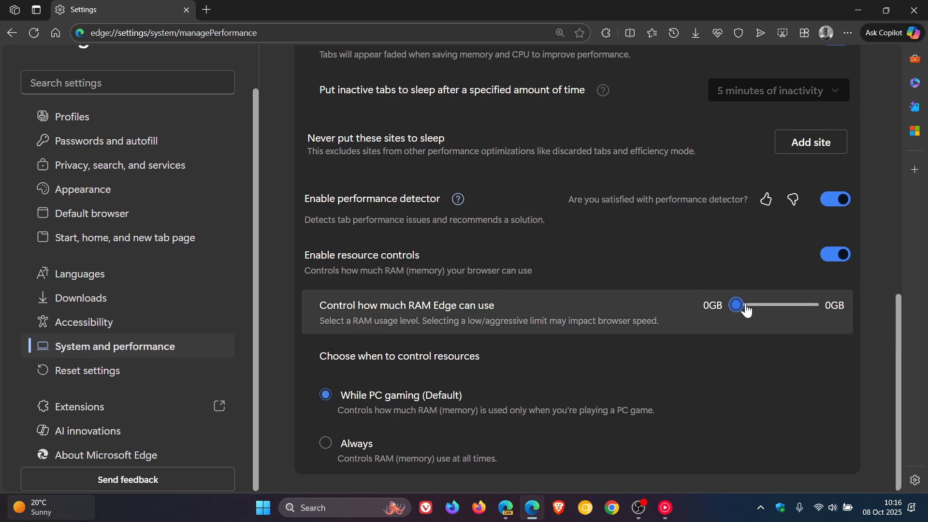
click(325, 443)
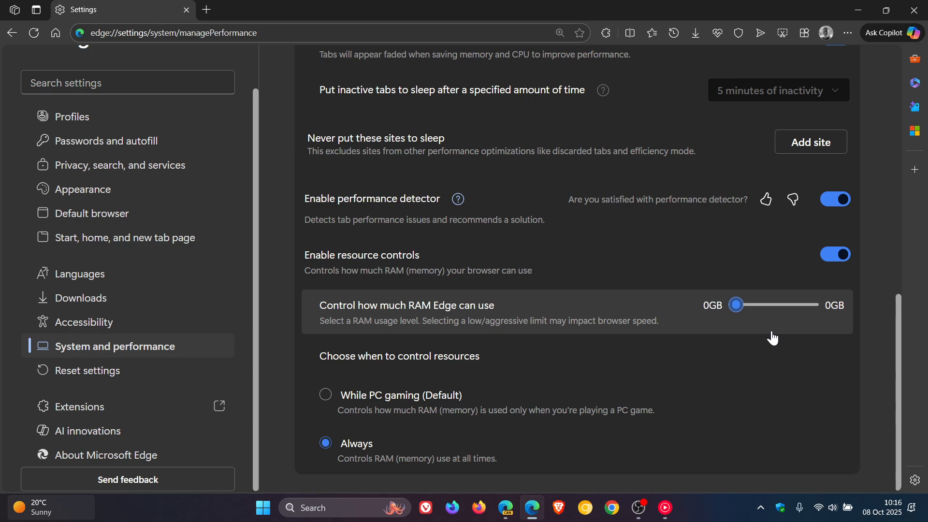
mouse_move(715, 314)
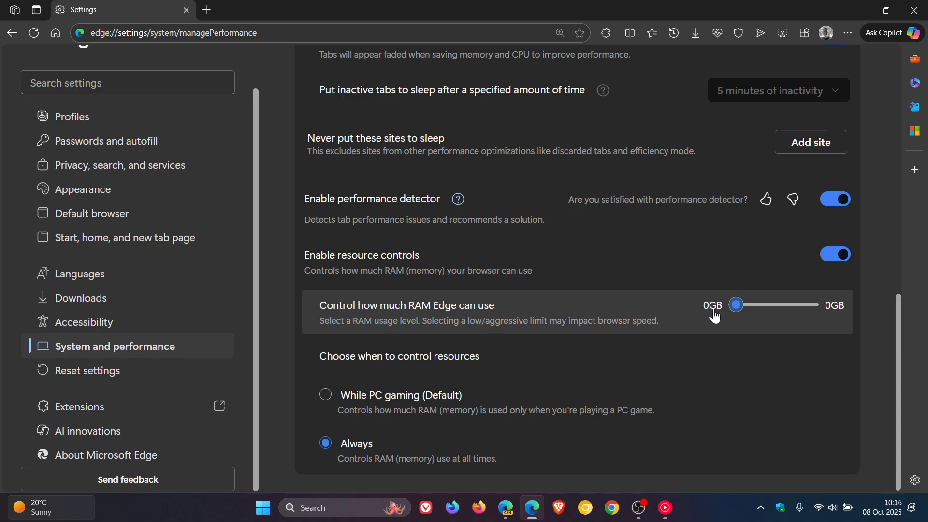
mouse_move(722, 296)
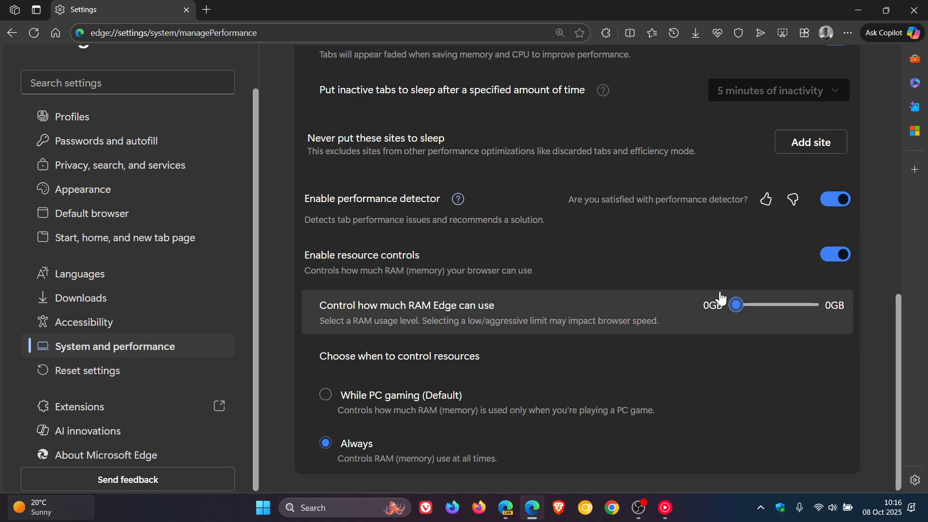
mouse_move(788, 335)
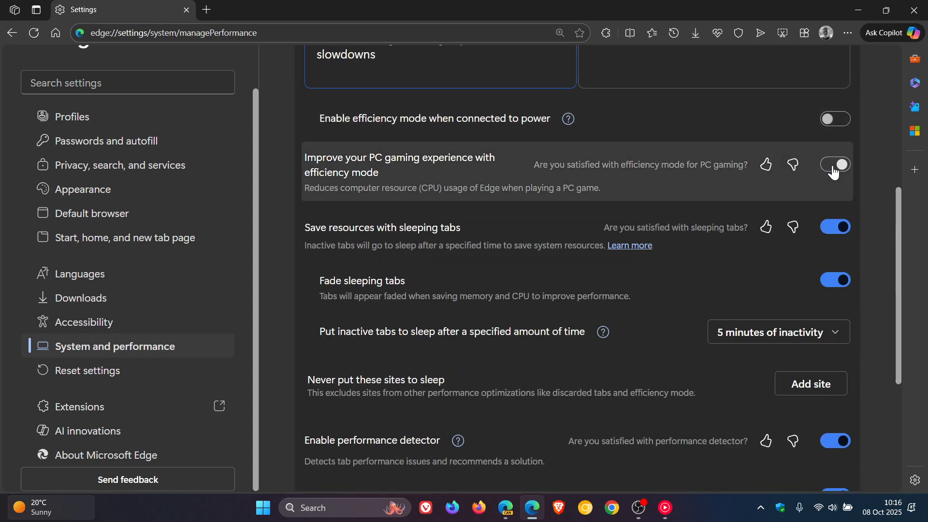
scroll(down, 3)
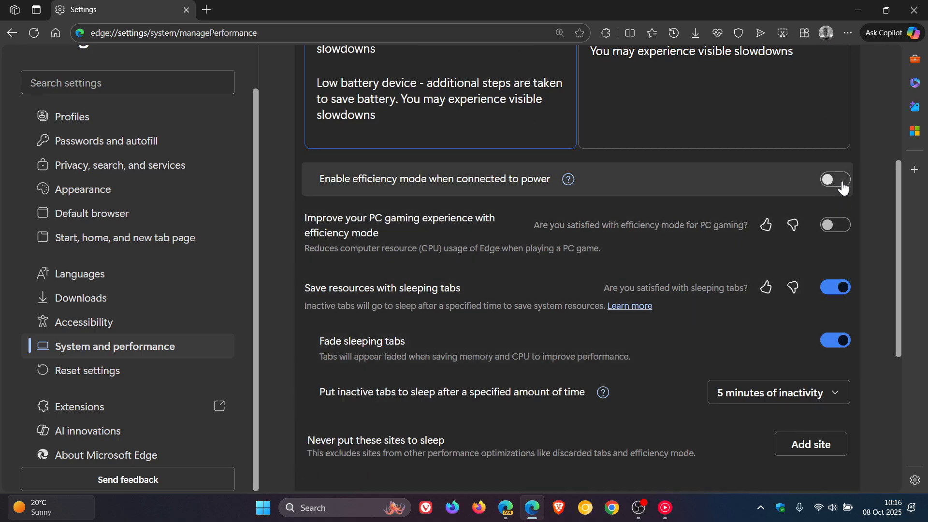
click(835, 178)
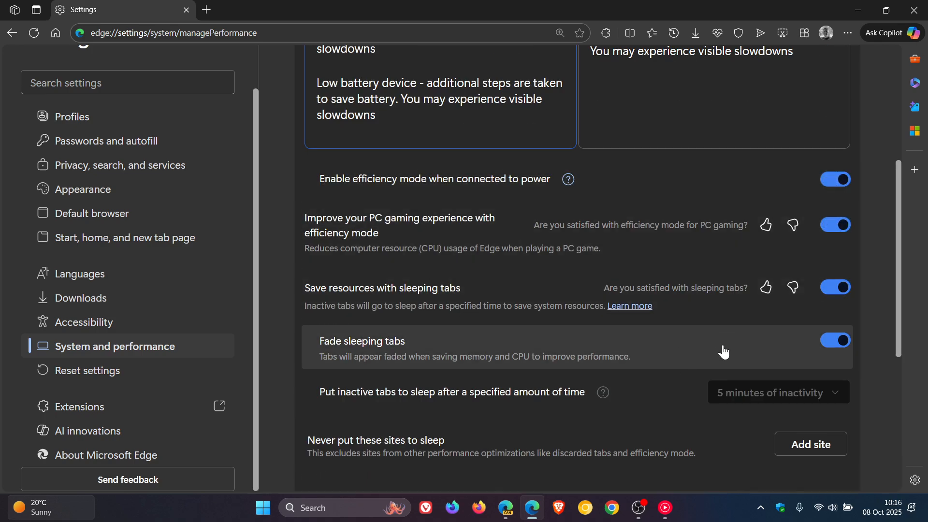
scroll(down, 3)
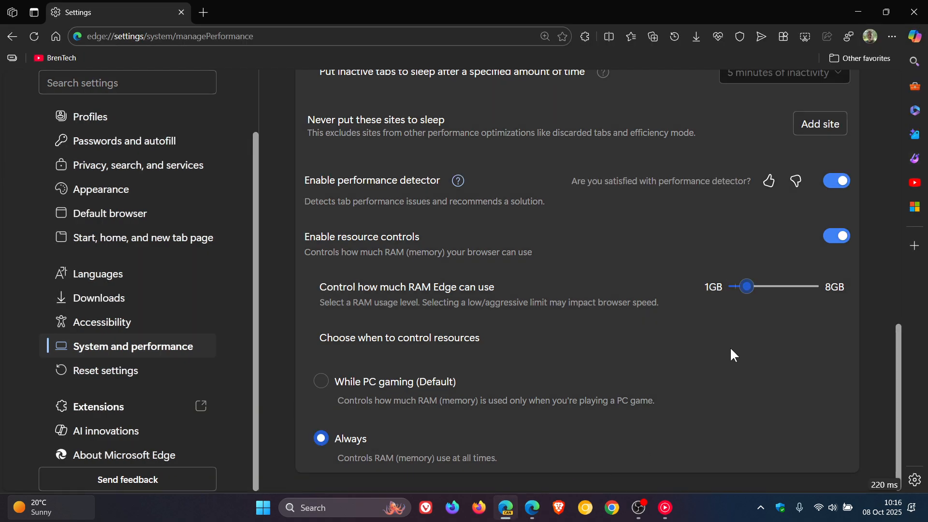
- Raise Edge Canary's RAM limit slider to 3.5GB on its 1GB–8GB range
drag(747, 286, 762, 286)
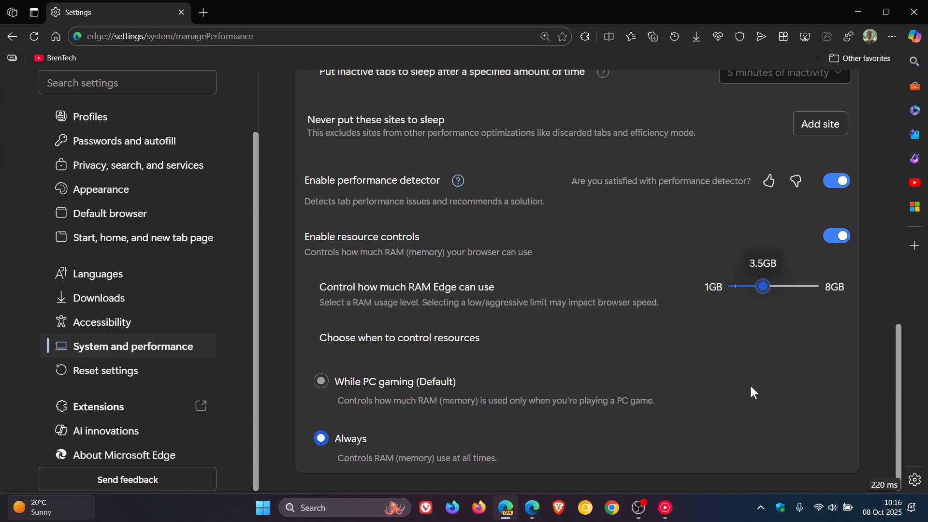